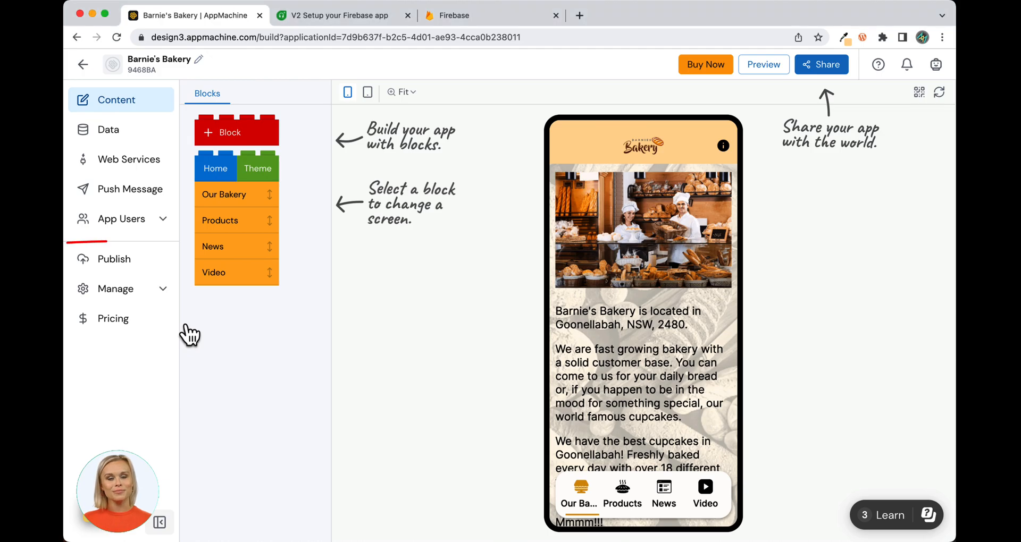
# Go to Publish and begin Setup Play Store, keeping Create New for a new Google Play app
pyautogui.click(114, 259)
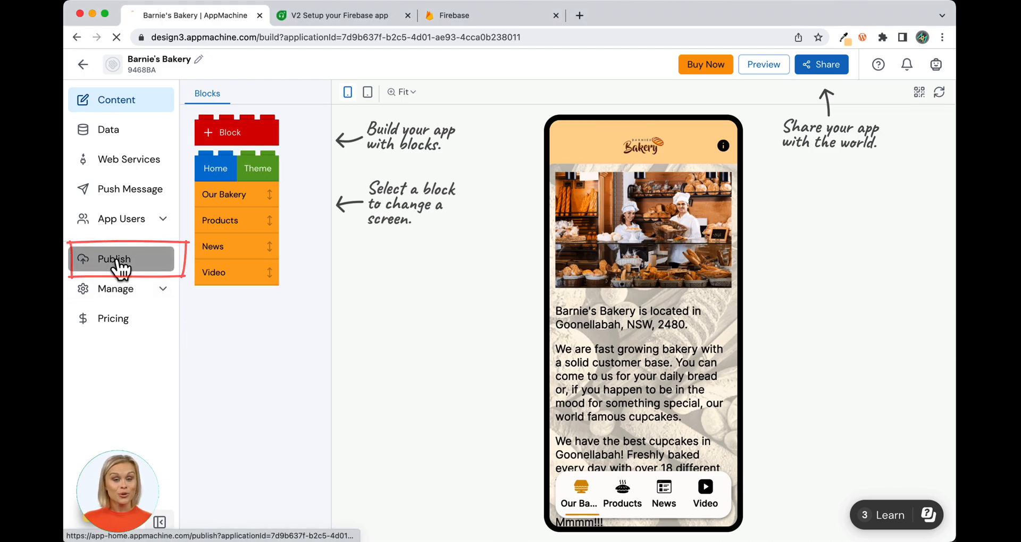
pyautogui.click(114, 259)
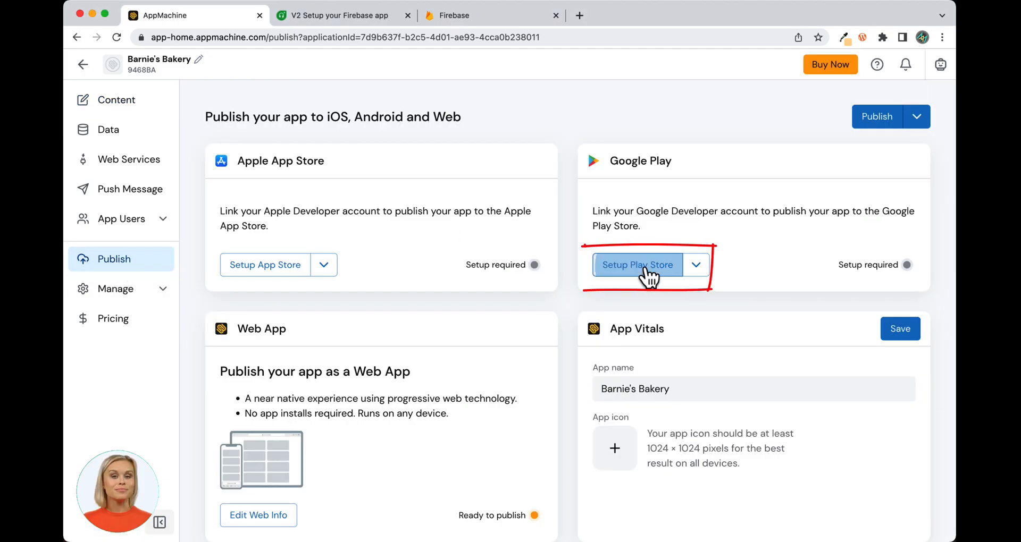
pyautogui.click(637, 264)
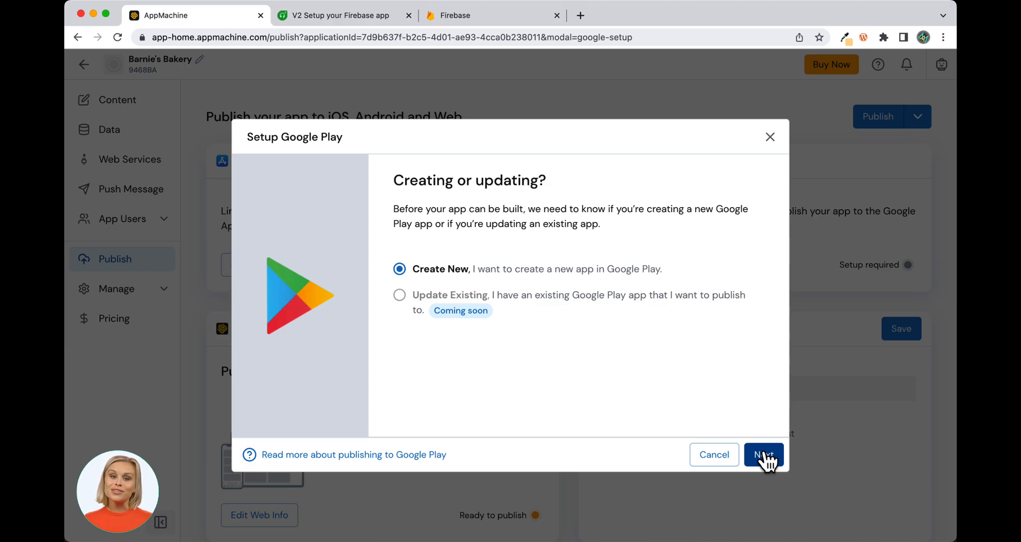
# Continue to the Firebase app step and open the guide on creating a Firebase project
pyautogui.click(764, 454)
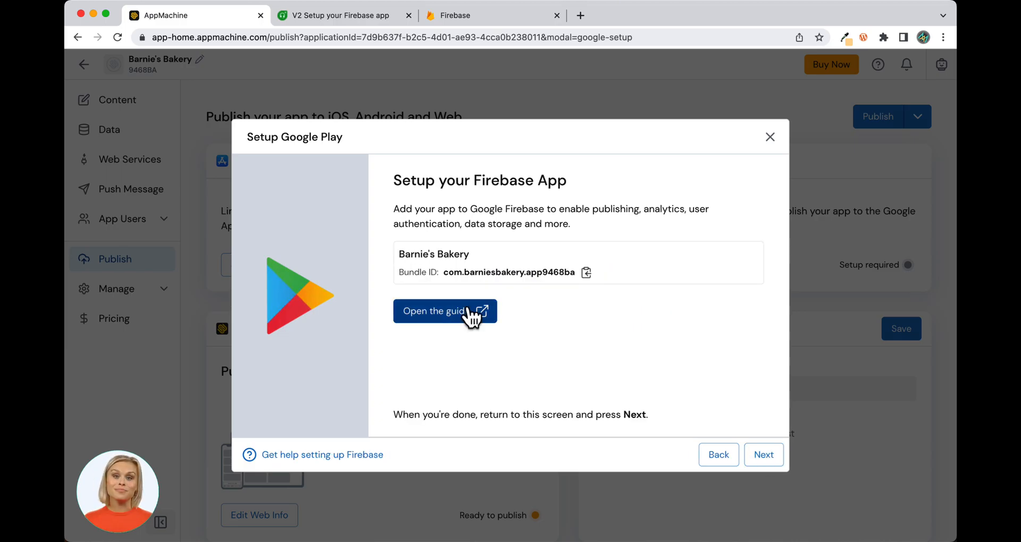
pyautogui.moveTo(444, 311)
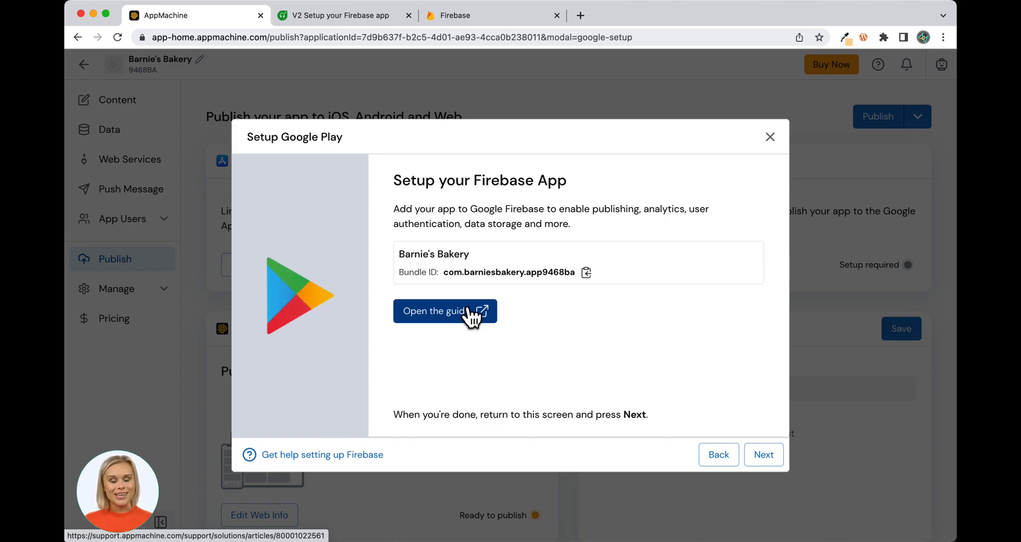
pyautogui.click(445, 312)
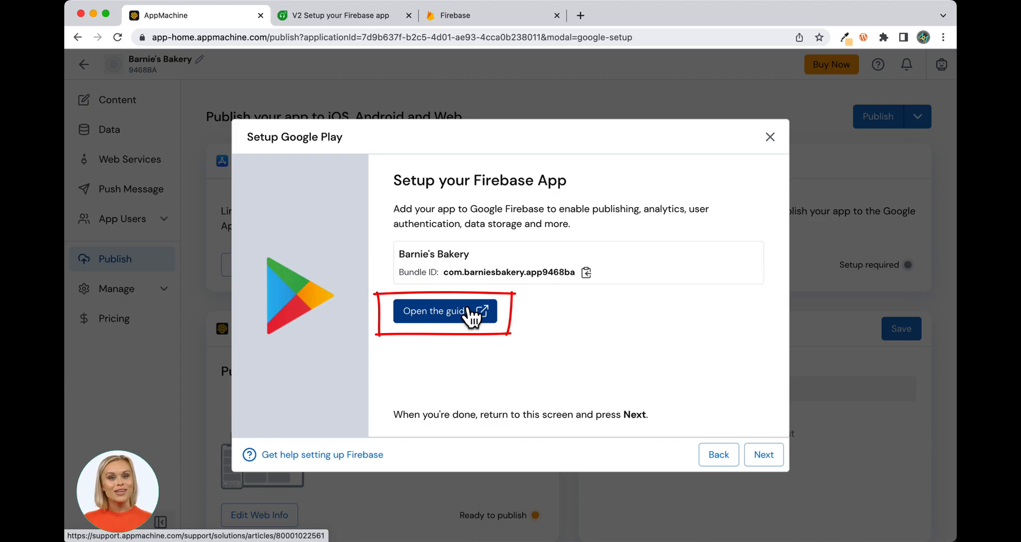
pyautogui.click(443, 311)
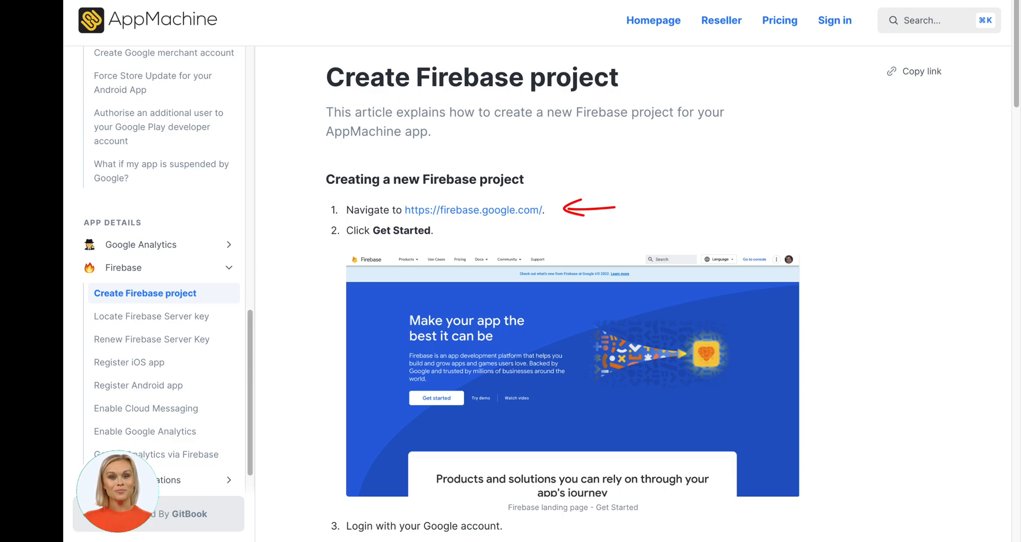
# Switch to the Firebase site and get started into the console's recent projects
pyautogui.click(473, 210)
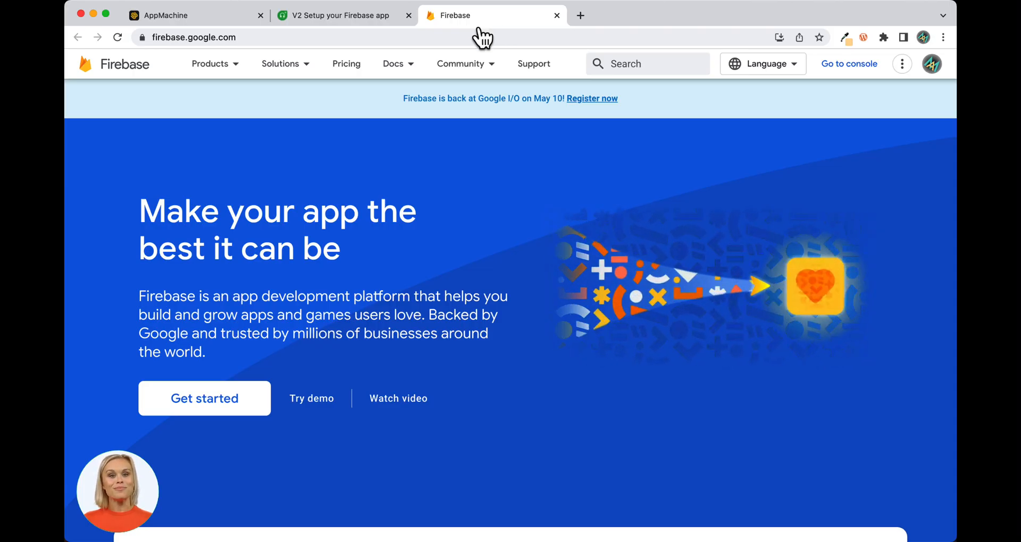
pyautogui.moveTo(204, 398)
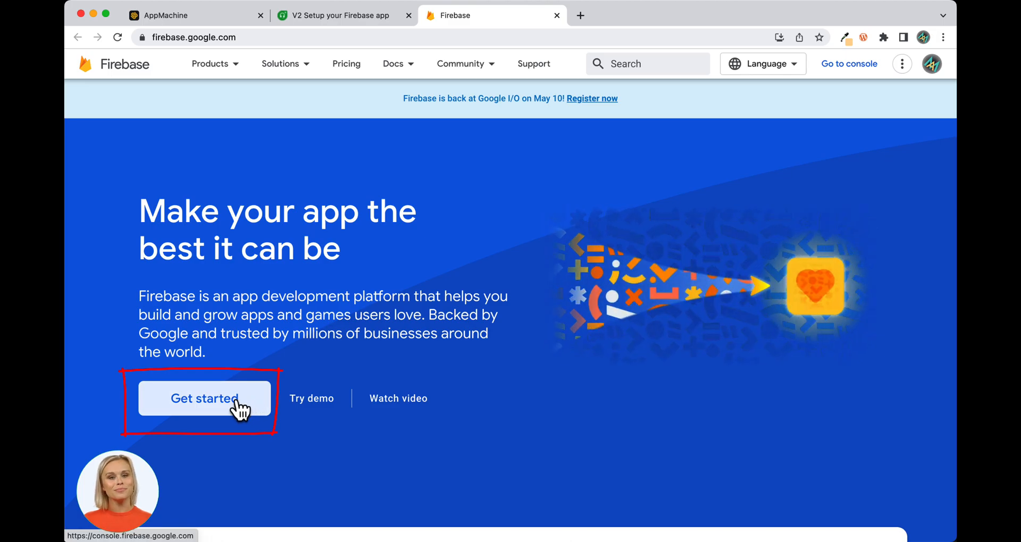
pyautogui.click(204, 399)
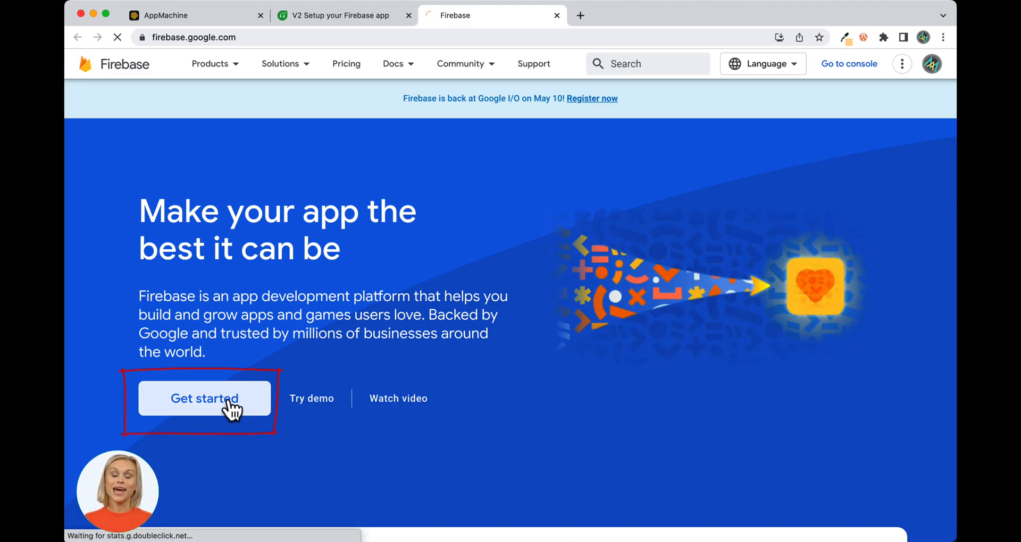
pyautogui.click(204, 399)
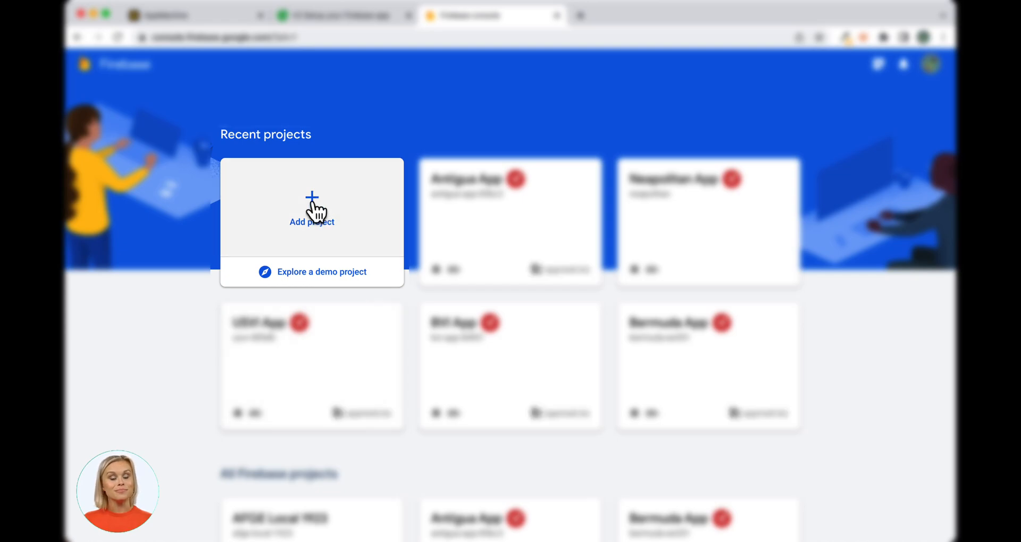
# Add a new Firebase project named Barnie's Bakery App and continue
pyautogui.click(312, 209)
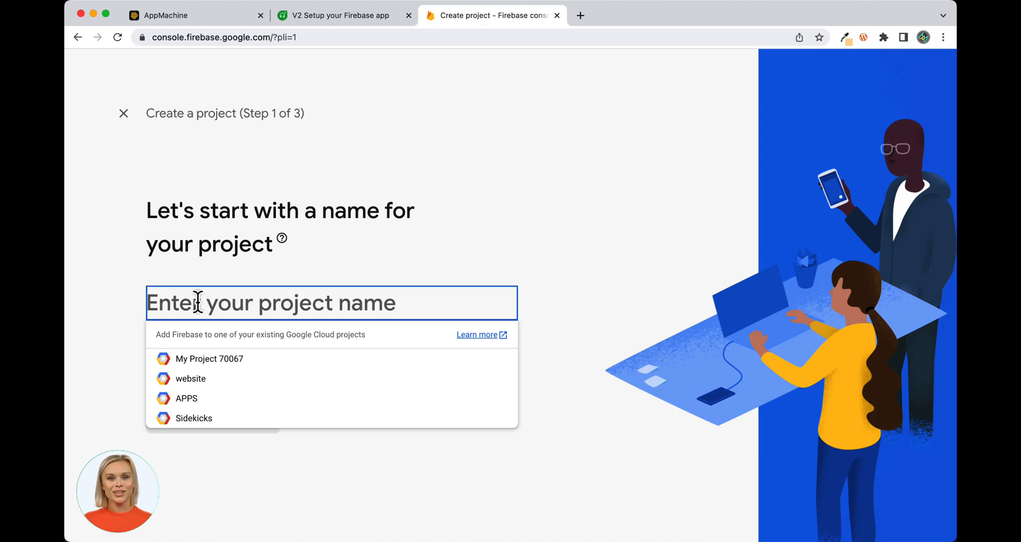
pyautogui.write("Barnie's Bakery App")
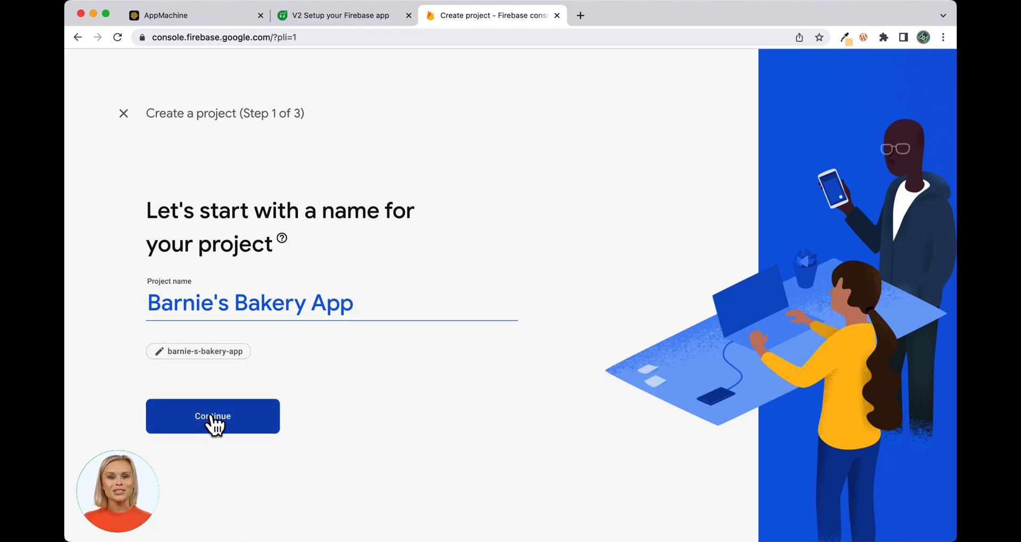
pyautogui.click(212, 417)
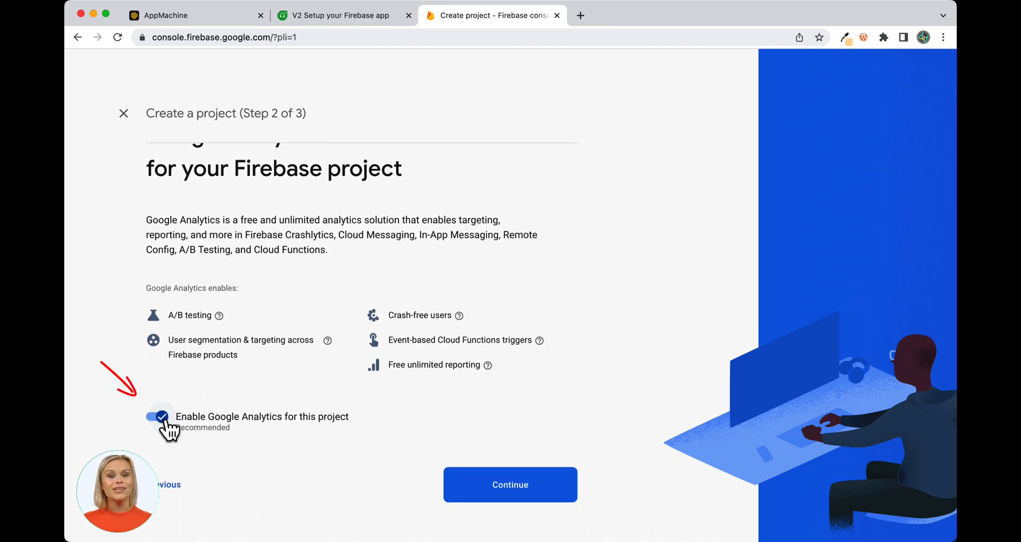
pyautogui.moveTo(485, 466)
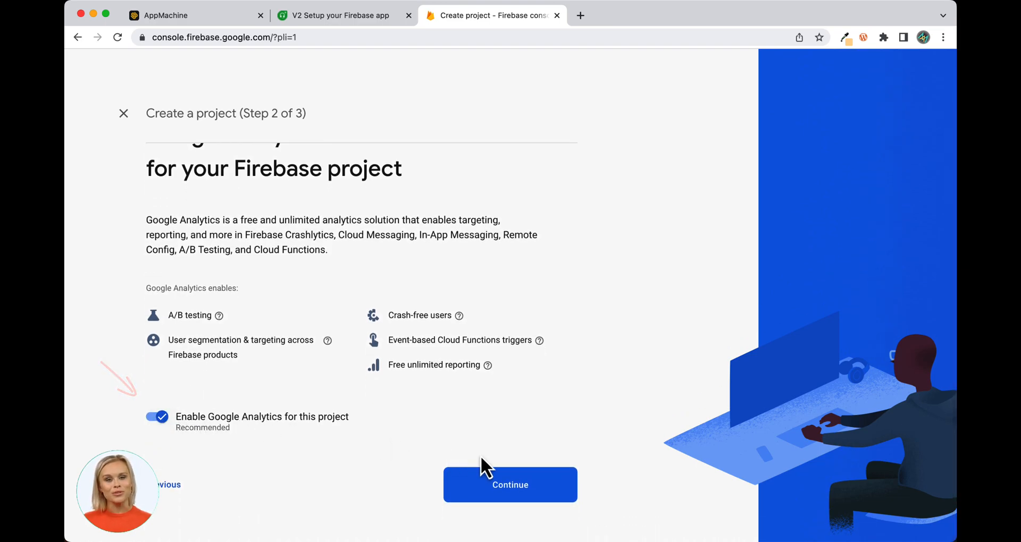
# Keep Google Analytics on with the Default Account for Firebase and create the project
pyautogui.click(510, 484)
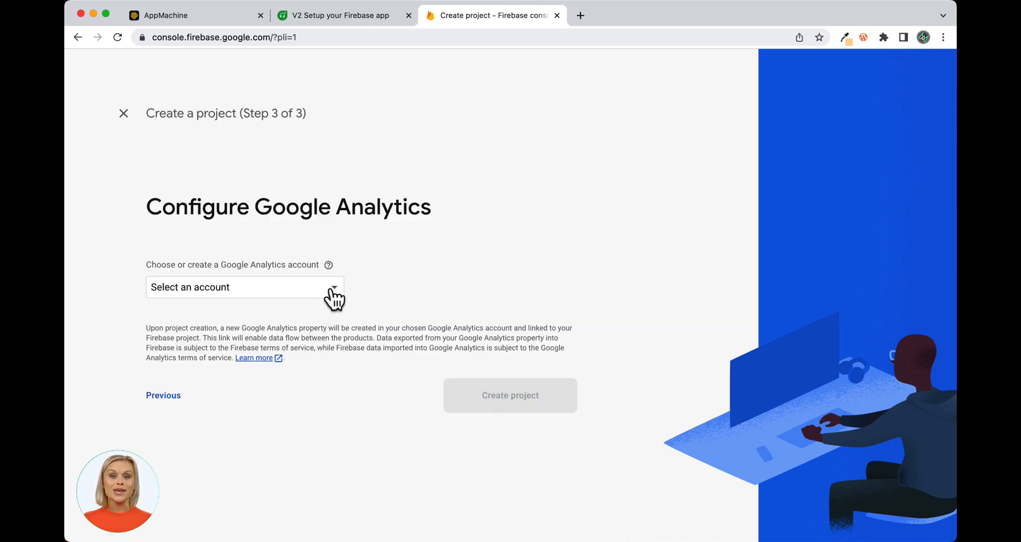
pyautogui.click(245, 287)
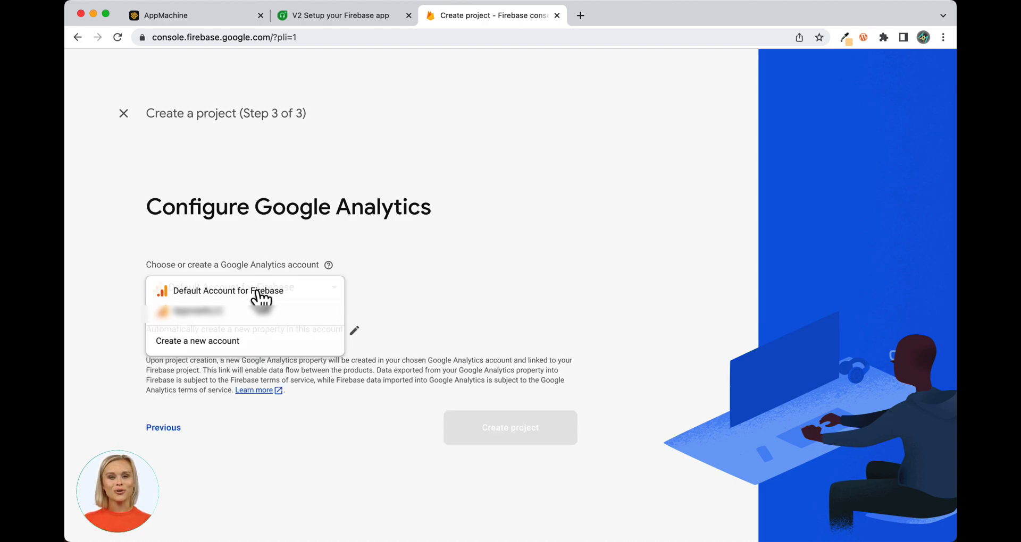
pyautogui.click(226, 291)
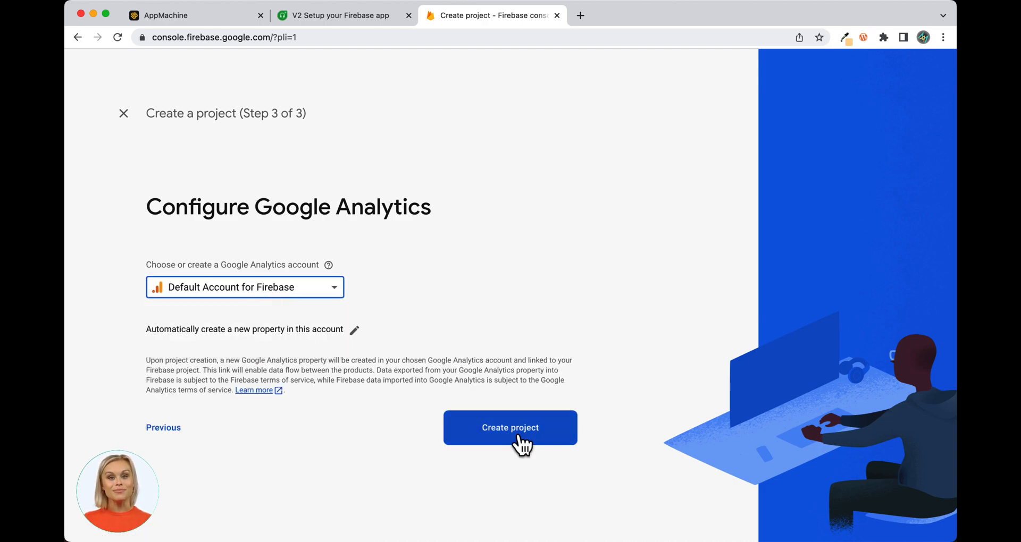
pyautogui.click(509, 427)
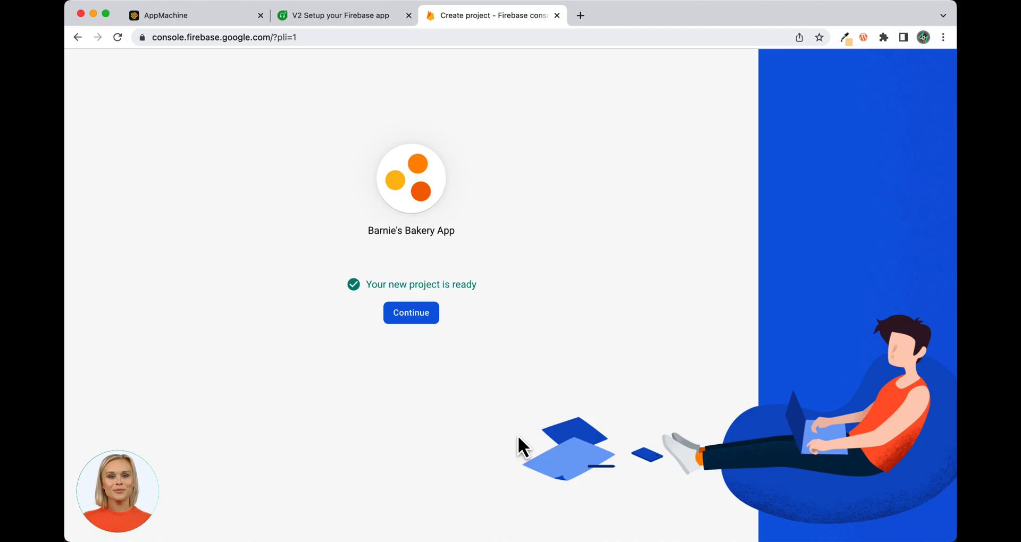
# Enter the new project, start adding an Android app, and copy the Bundle ID from AppMachine
pyautogui.click(410, 313)
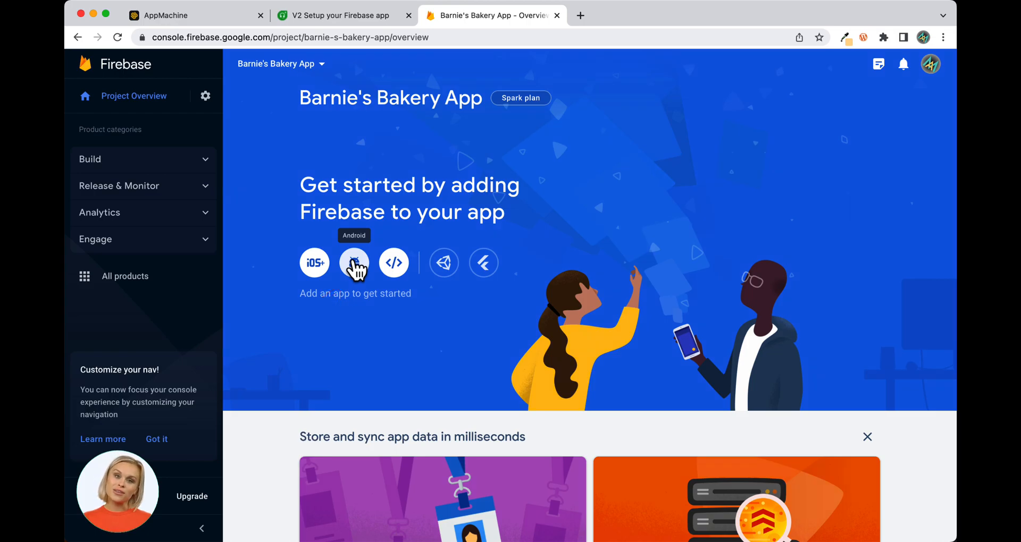
pyautogui.click(189, 15)
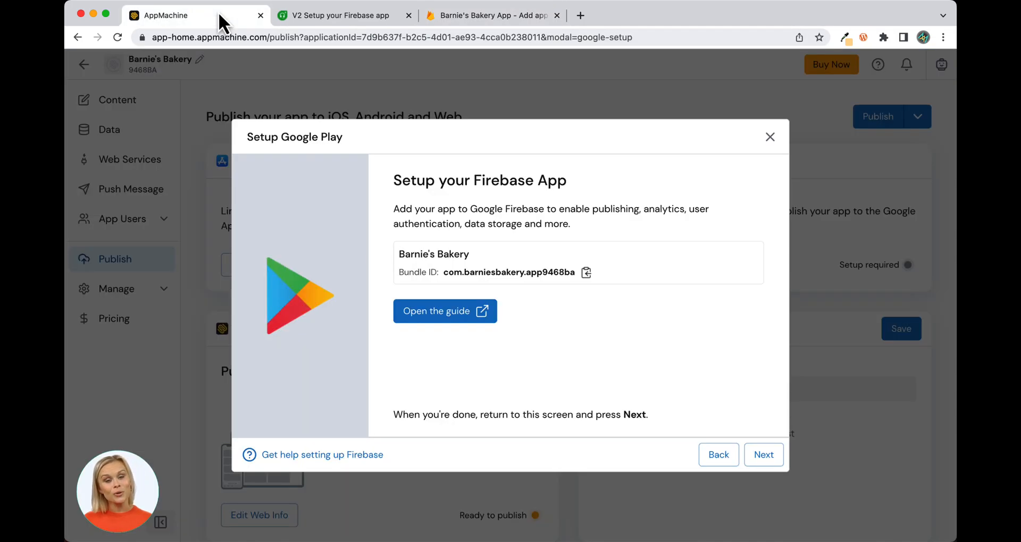
pyautogui.moveTo(585, 272)
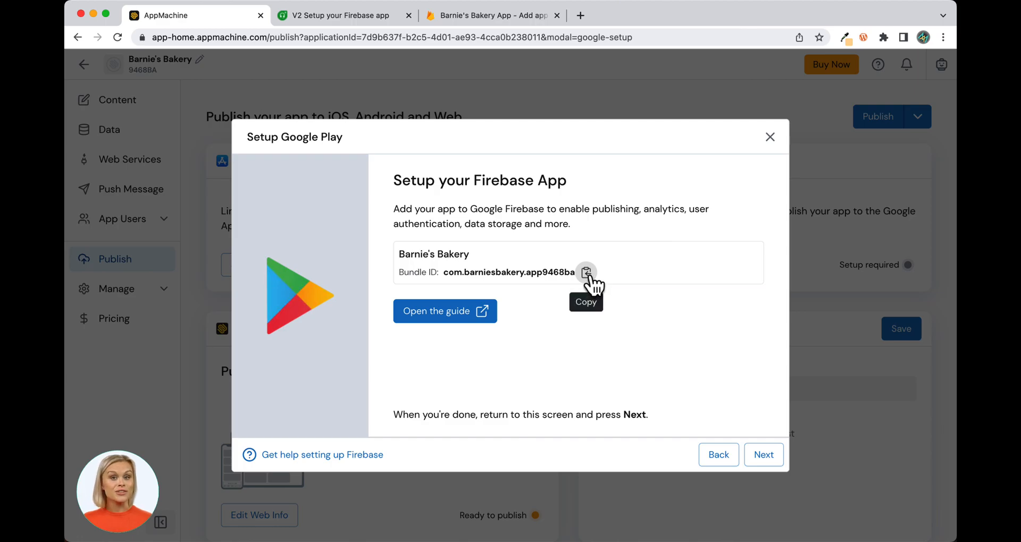
pyautogui.click(491, 15)
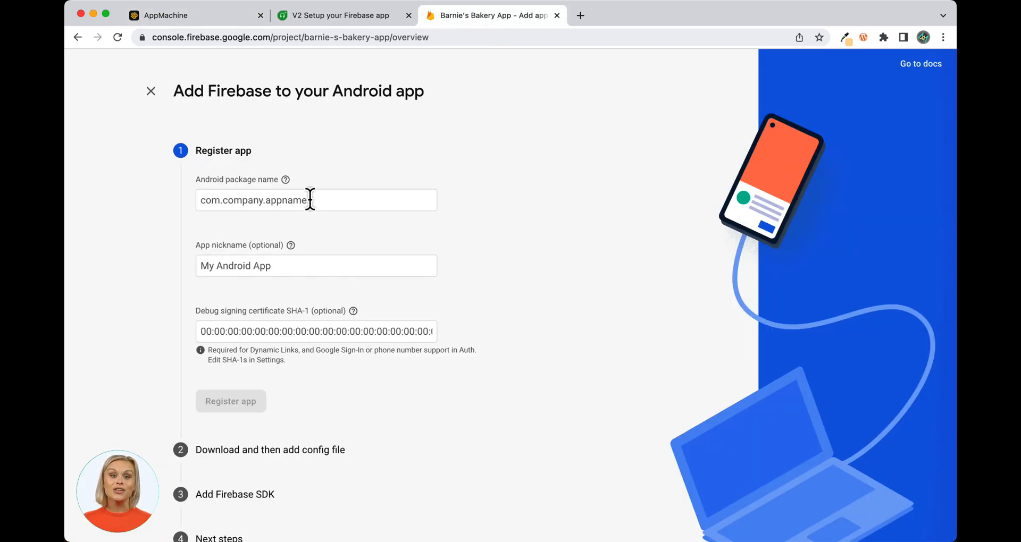
# Register the Android app with package com.barniesbakery.app9468ba and nickname Bakery
pyautogui.write('com.barniesbakeryapp9468ba')
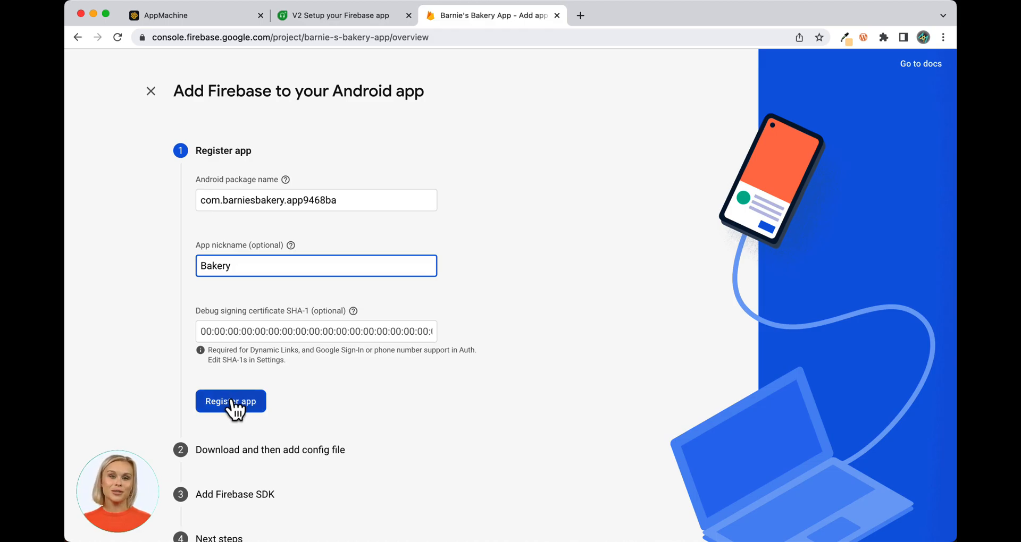
pyautogui.click(231, 402)
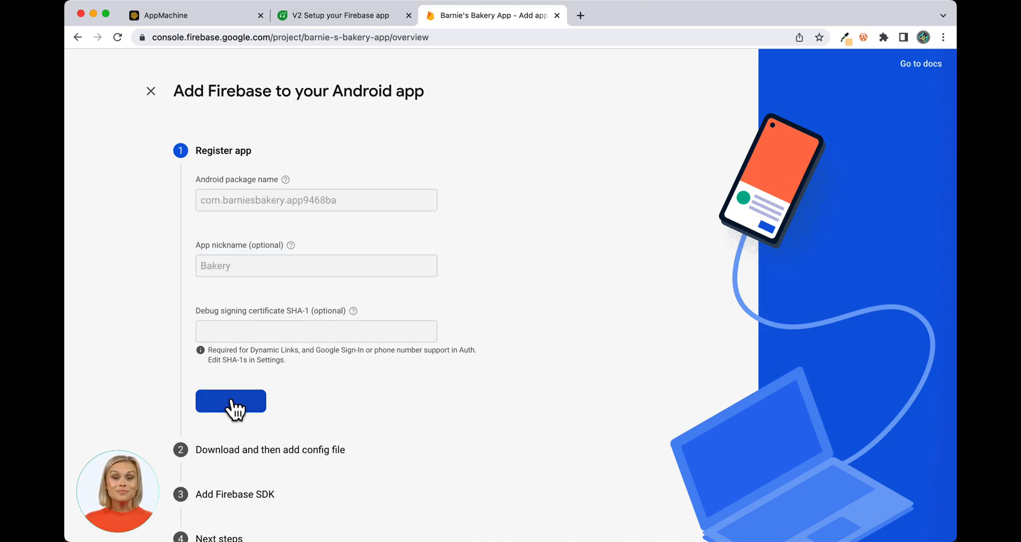
pyautogui.click(230, 402)
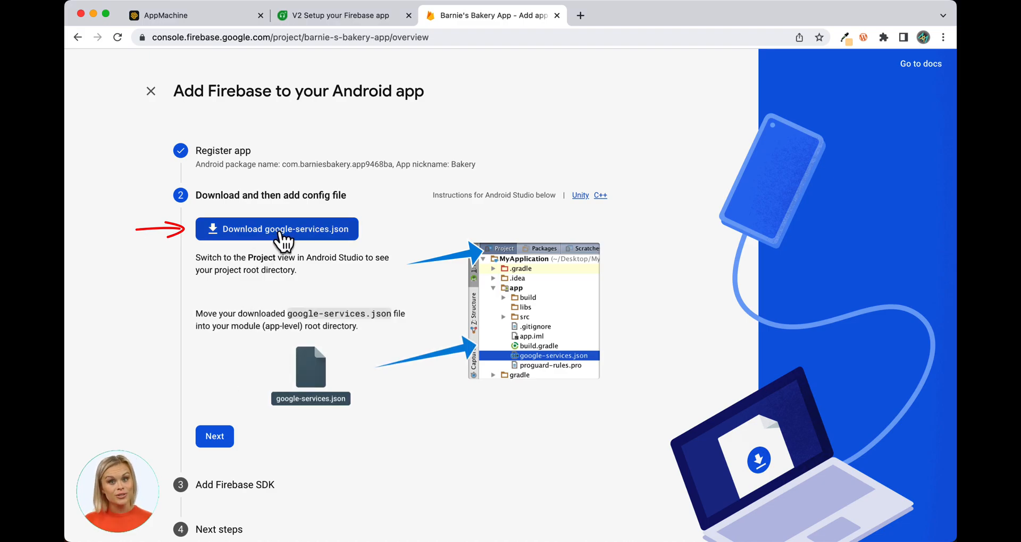
# Download google-services.json and save it to the Desktop
pyautogui.click(277, 228)
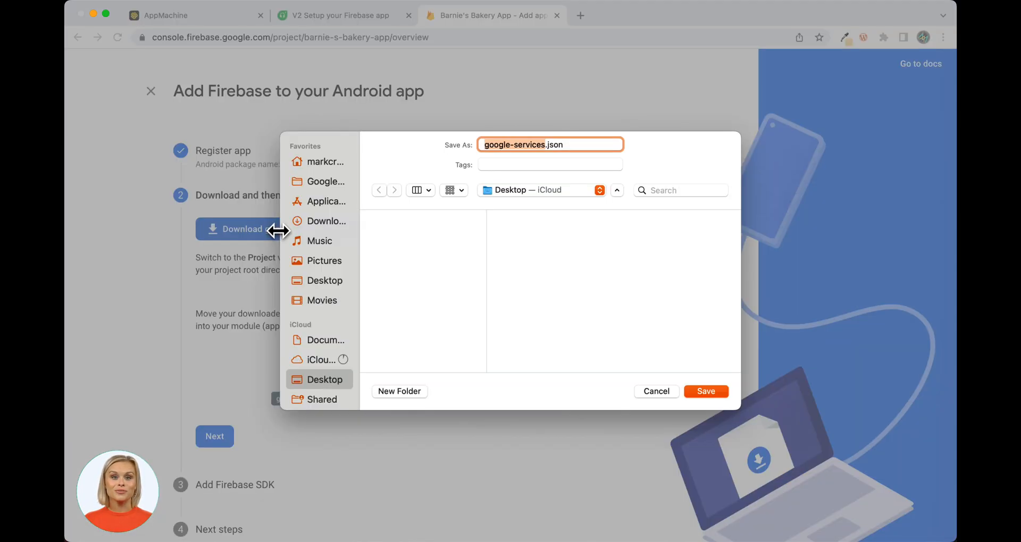
pyautogui.moveTo(570, 281)
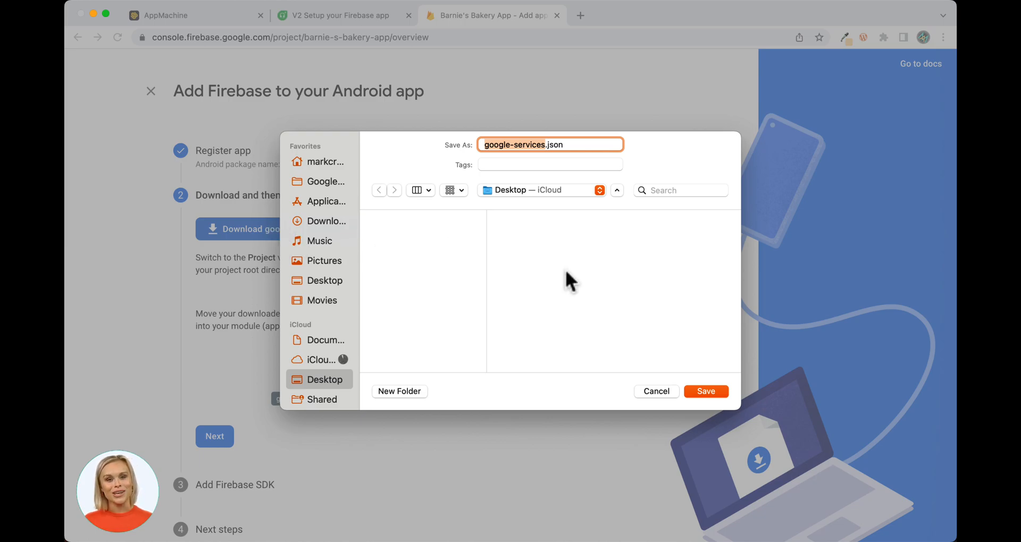
pyautogui.click(705, 391)
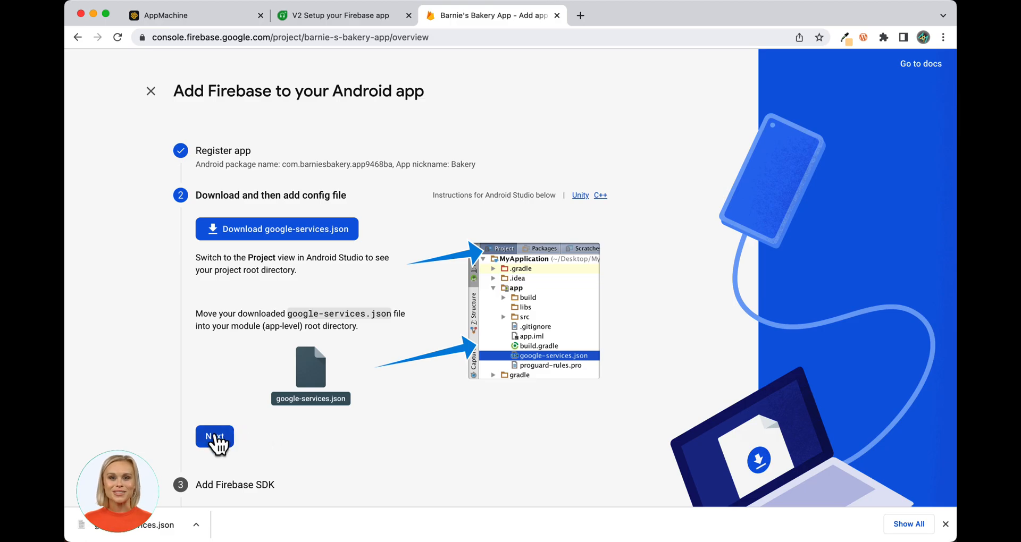
# Skip through the SDK instructions and continue to the project console
pyautogui.click(213, 436)
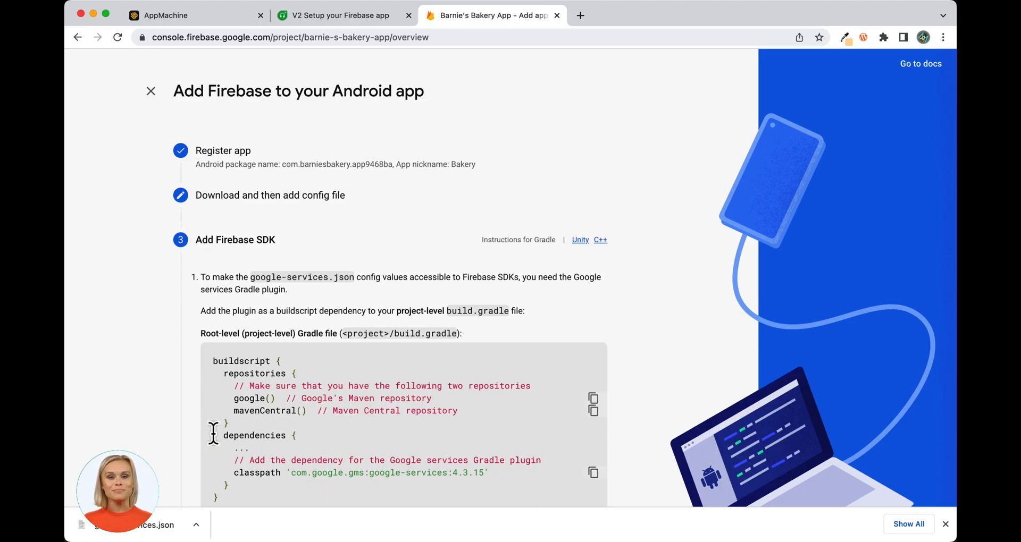
pyautogui.scroll(-3)
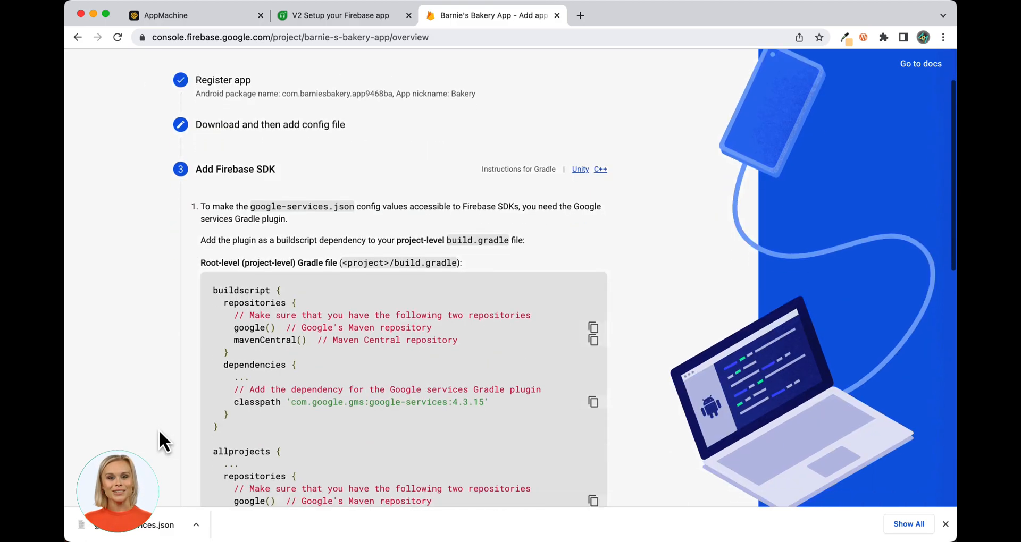
pyautogui.scroll(-3)
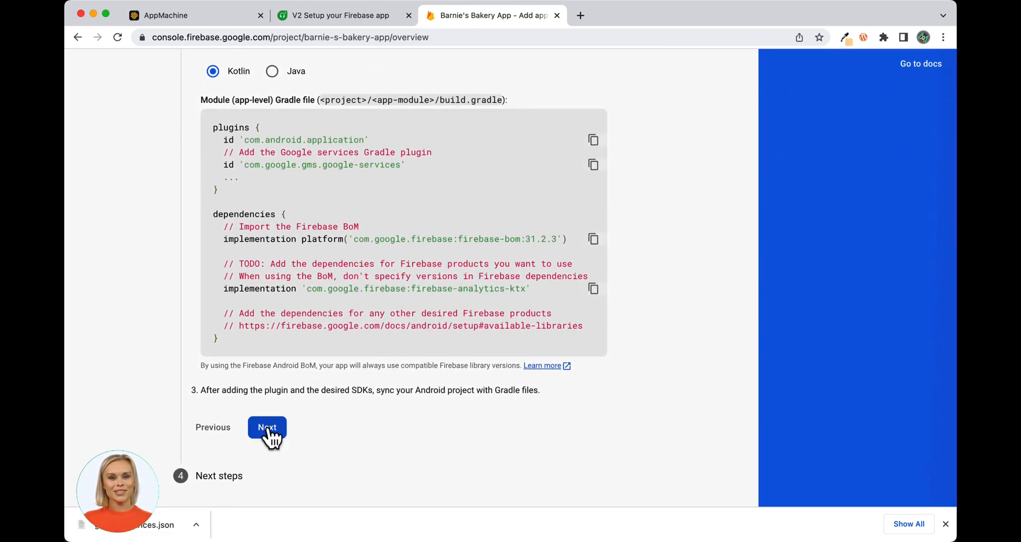
pyautogui.click(267, 433)
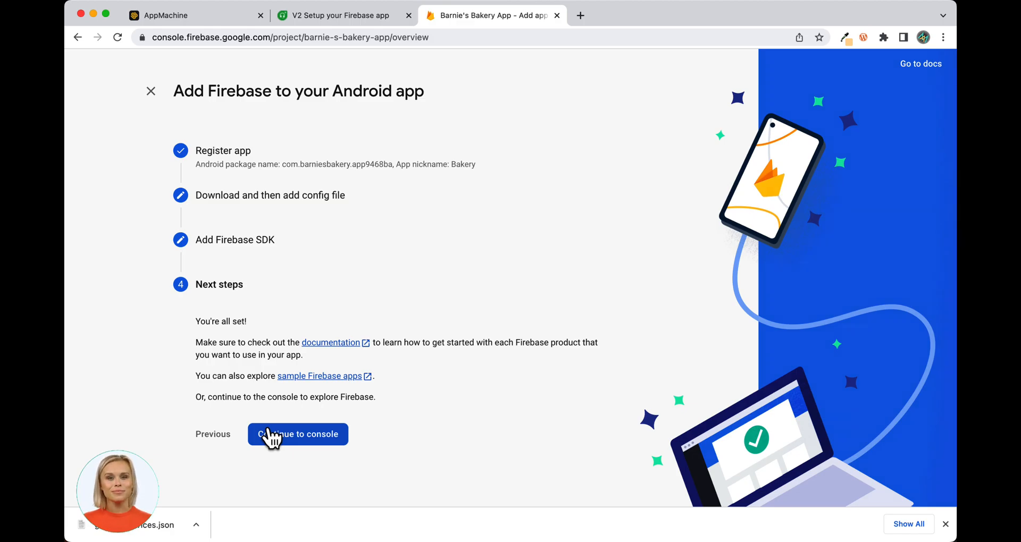
pyautogui.click(298, 434)
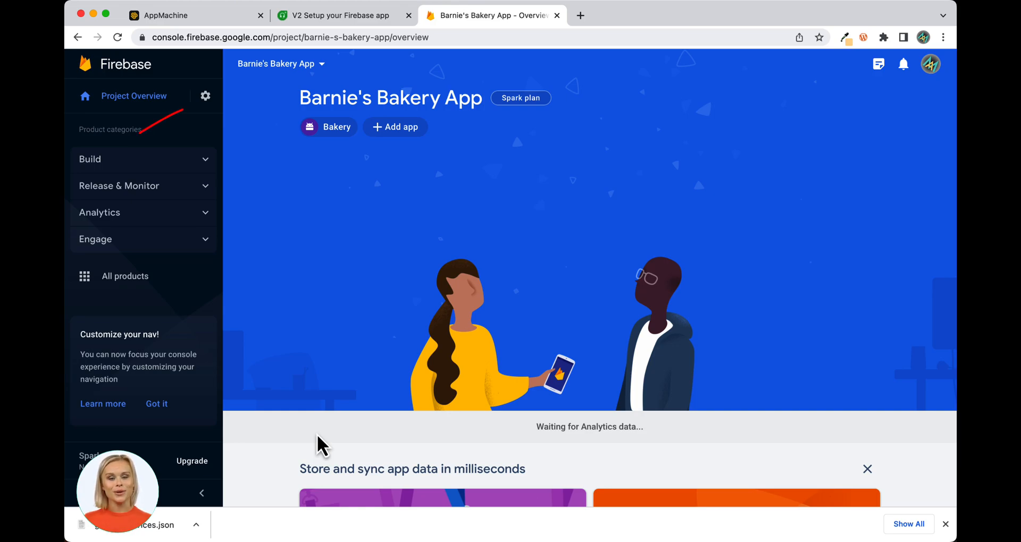
# Open Project settings and show the Cloud Messaging settings for Barnie's Bakery App
pyautogui.click(205, 97)
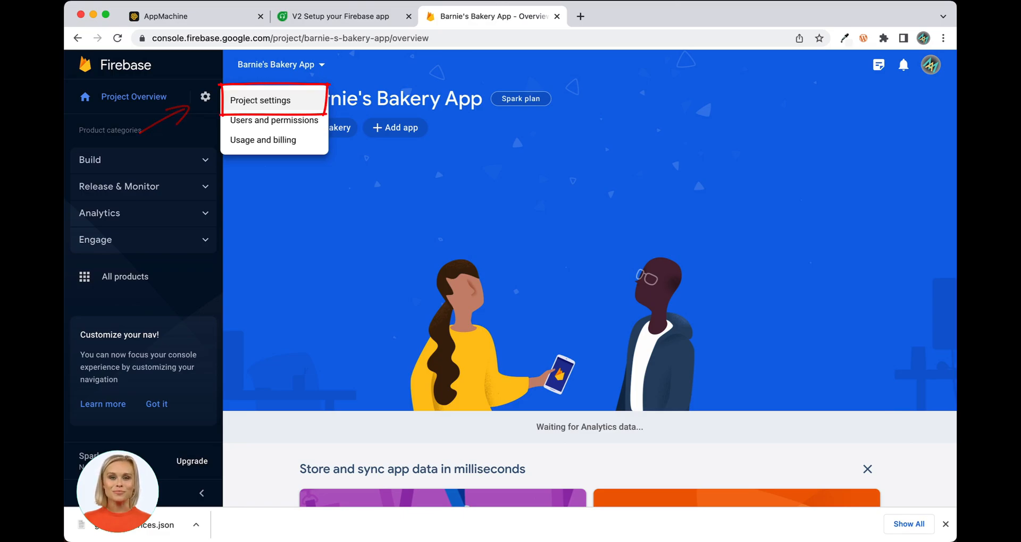
pyautogui.click(259, 100)
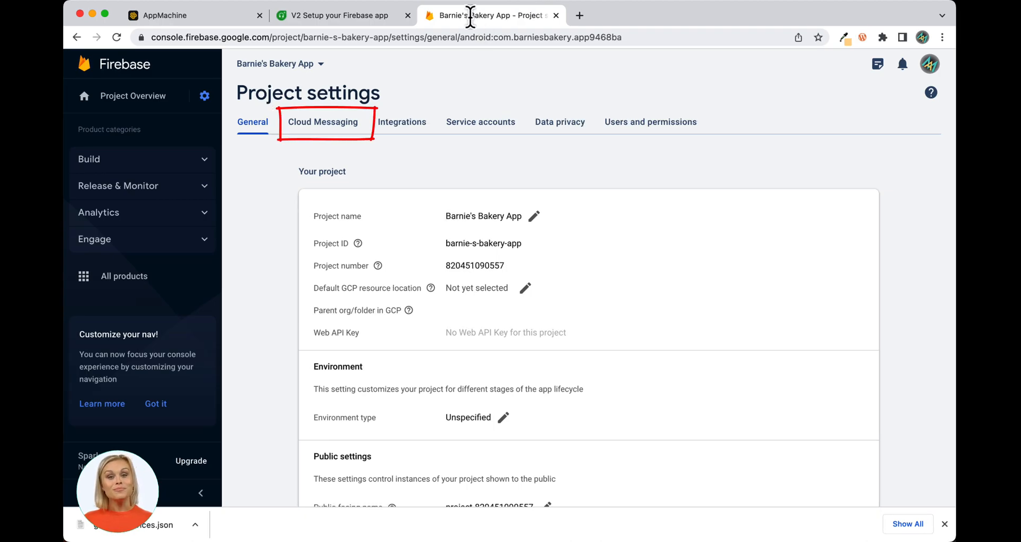
pyautogui.click(322, 123)
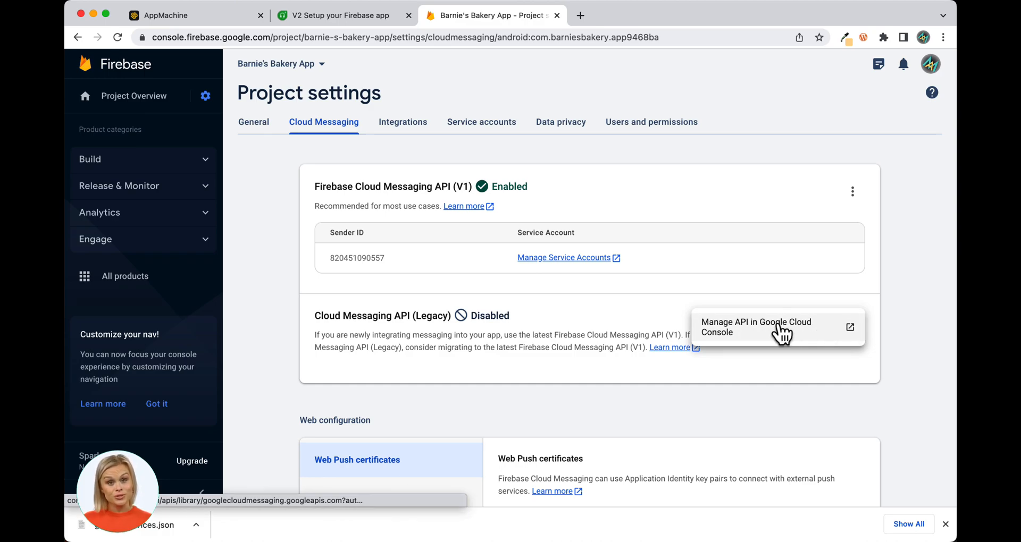
# Enable the legacy Cloud Messaging API in Google Cloud Console and return to Firebase settings
pyautogui.click(755, 326)
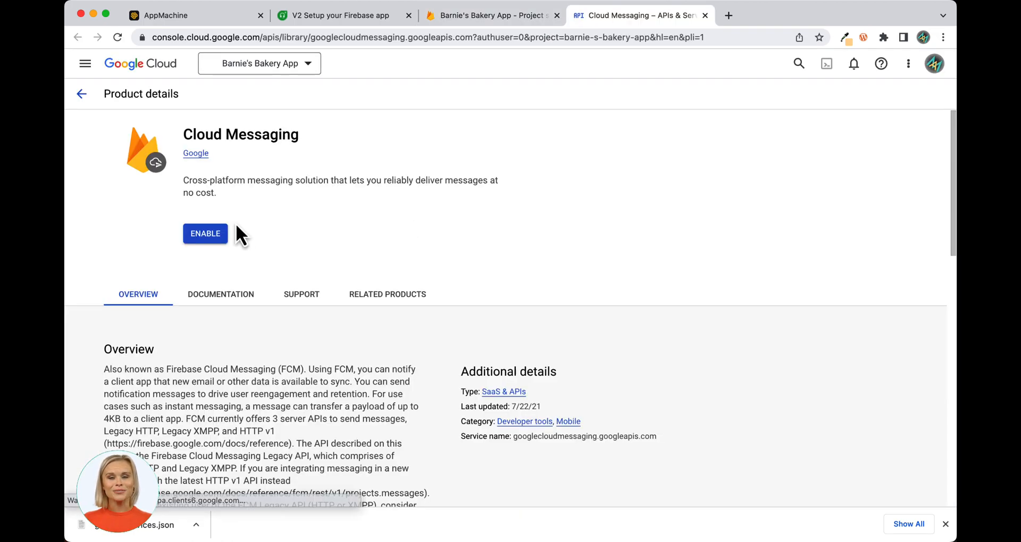
pyautogui.click(205, 233)
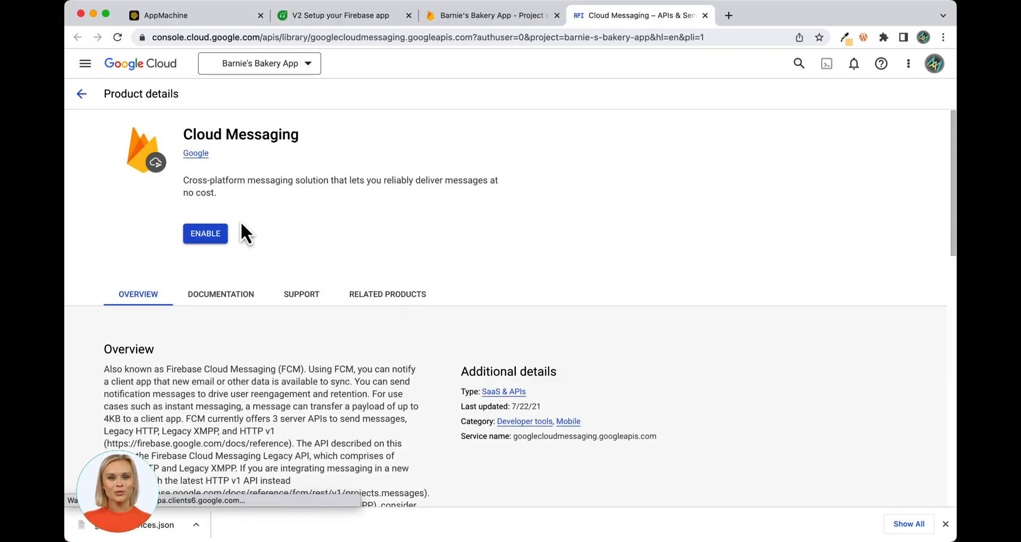
pyautogui.moveTo(205, 233)
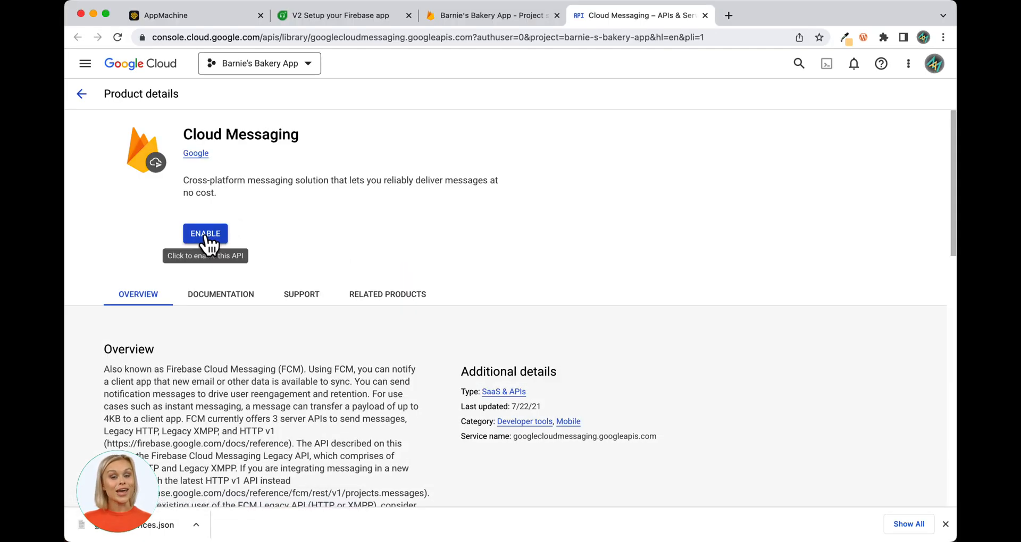
pyautogui.click(204, 233)
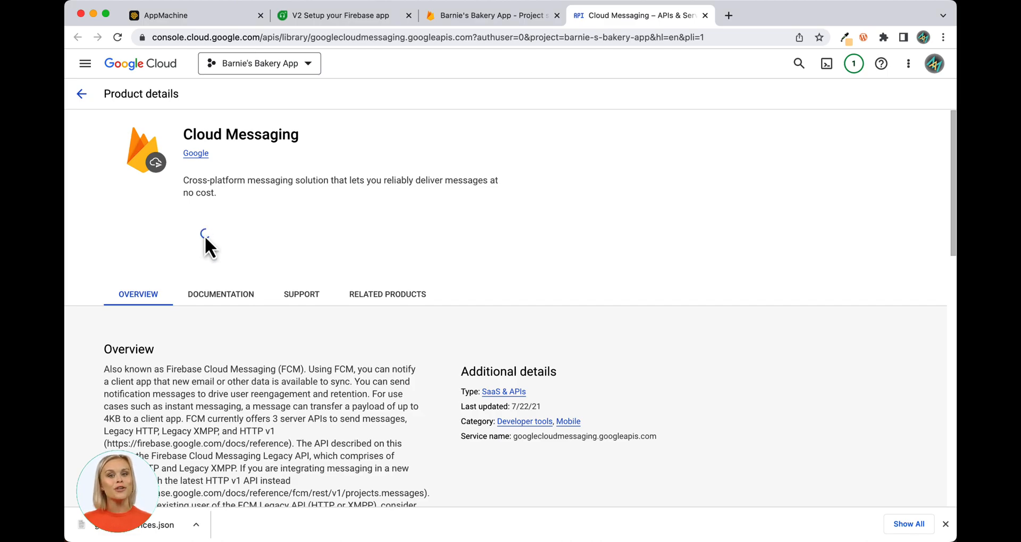
pyautogui.click(492, 14)
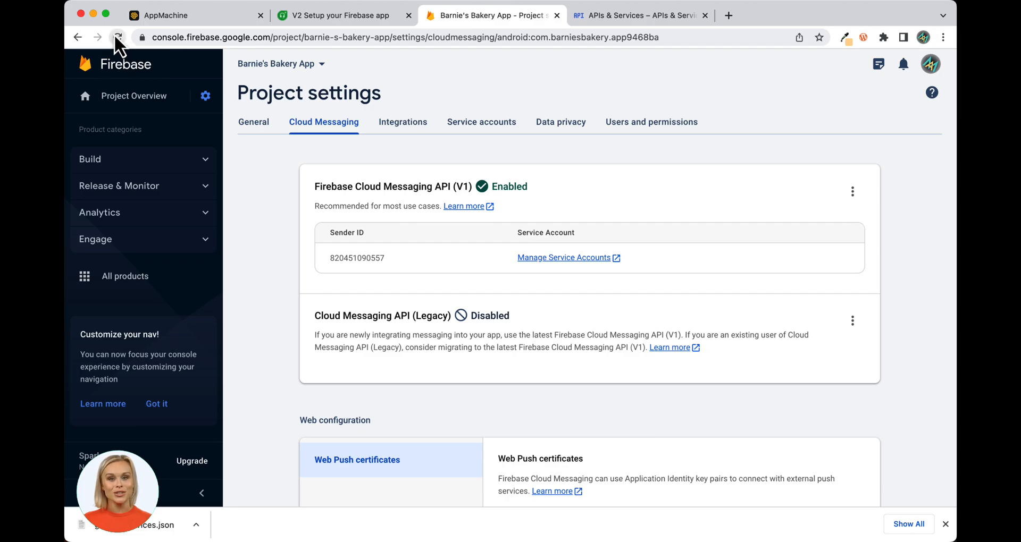
# Reload Firebase settings, copy the legacy Cloud Messaging server key and return to AppMachine
pyautogui.click(120, 37)
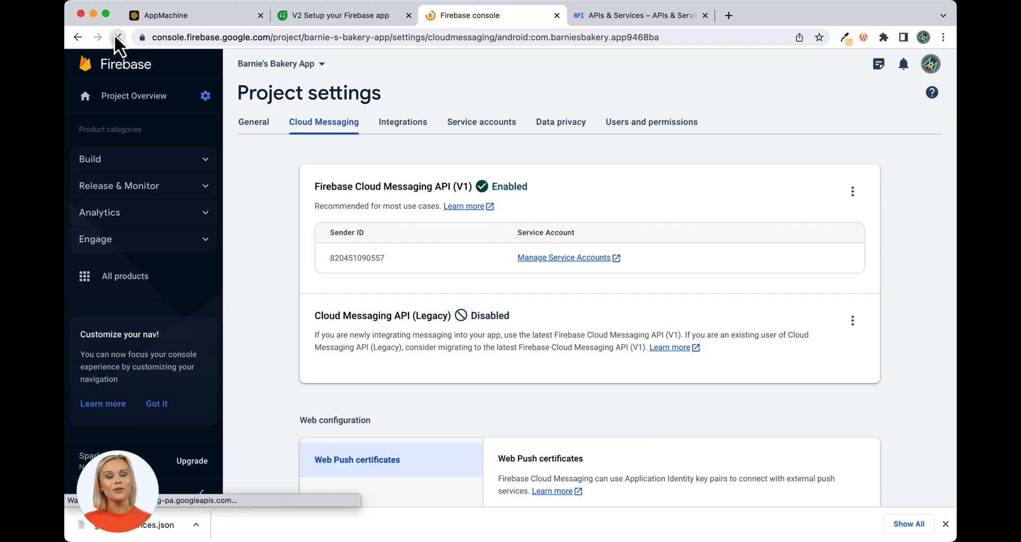
pyautogui.click(117, 37)
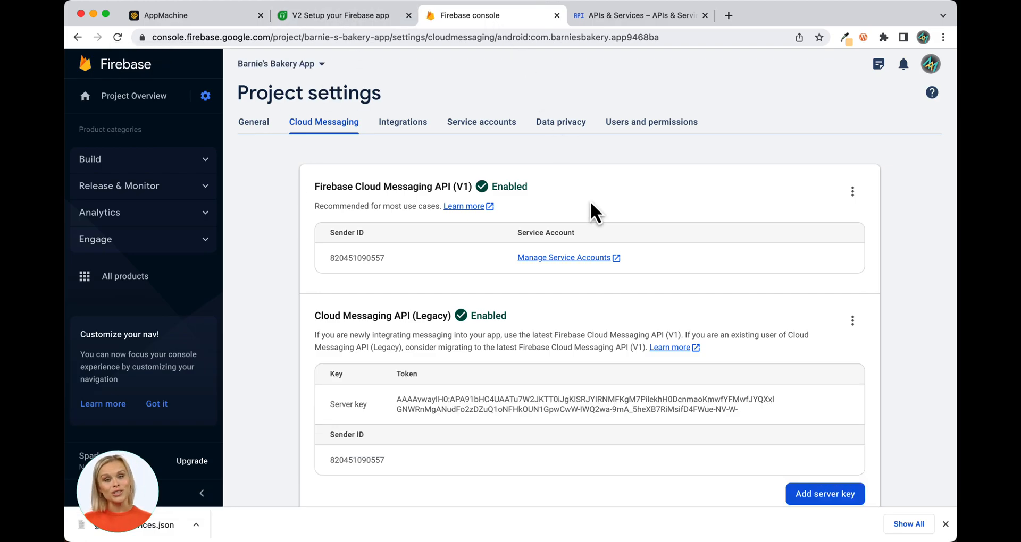
pyautogui.moveTo(794, 417)
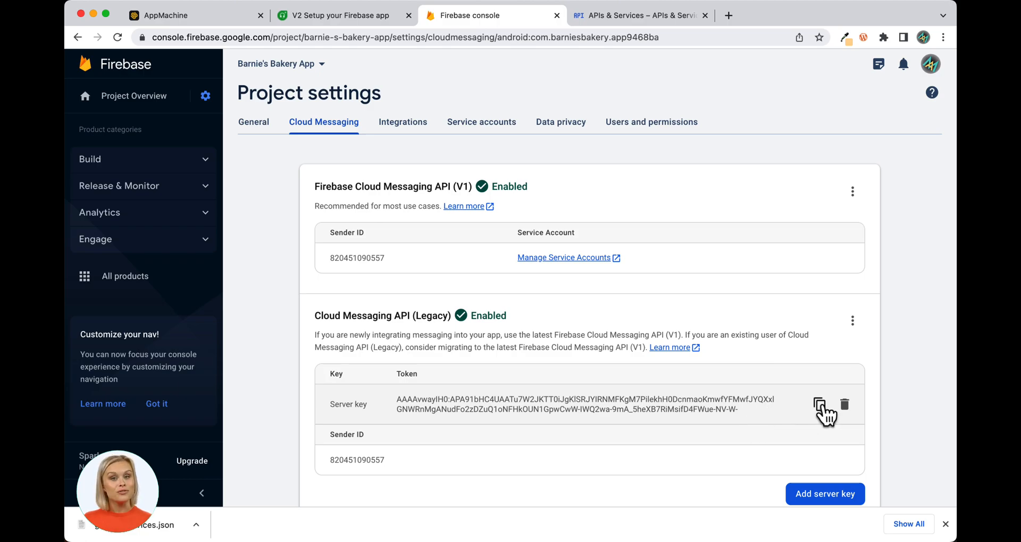
pyautogui.click(819, 404)
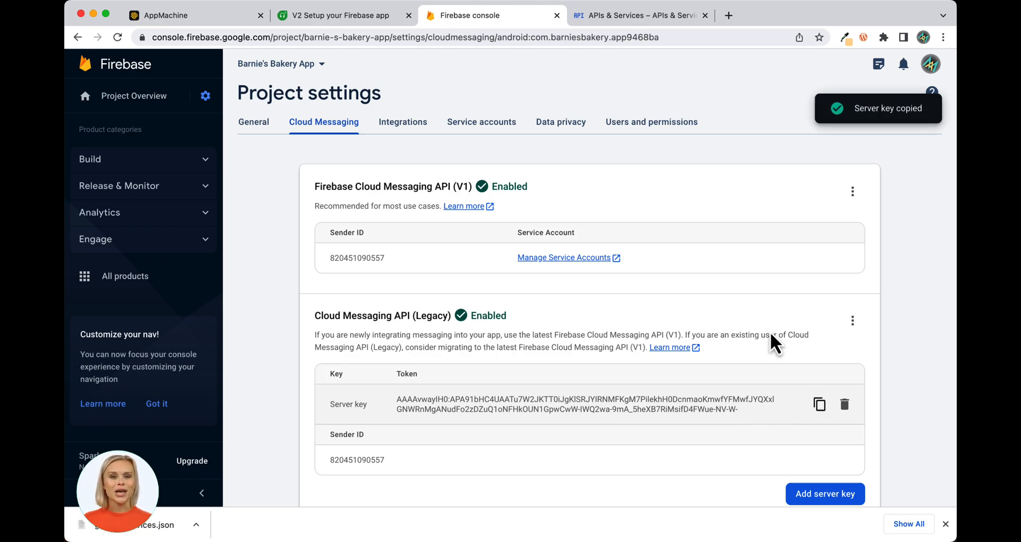
pyautogui.click(190, 15)
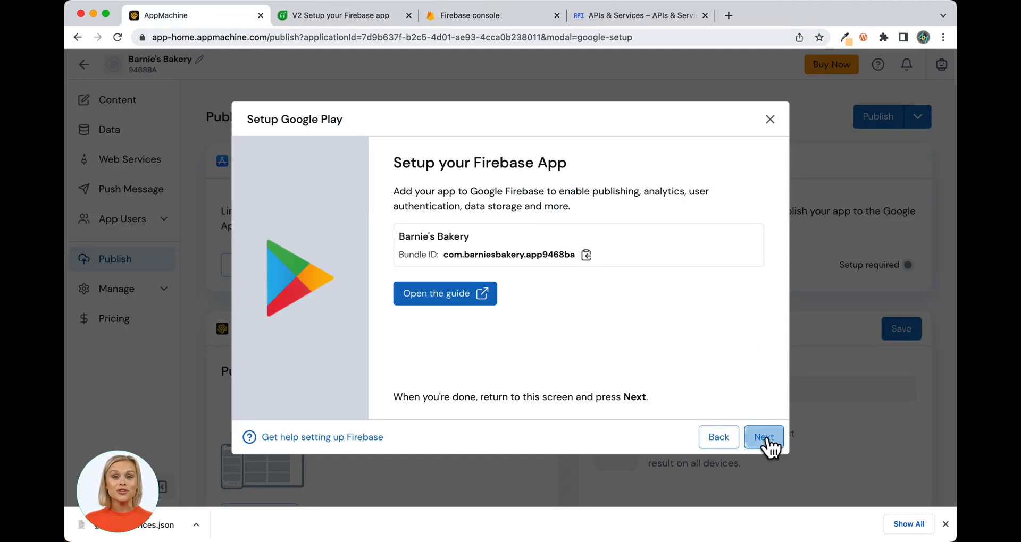
# Upload google-services.json from Desktop with the pasted server key, linking Barnie's Bakery to Firebase
pyautogui.click(763, 437)
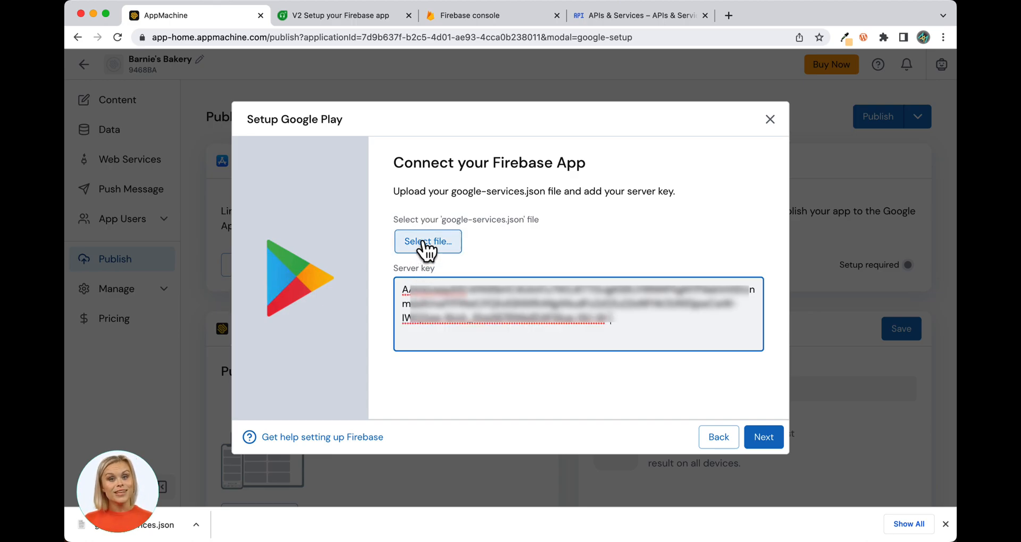
pyautogui.click(427, 242)
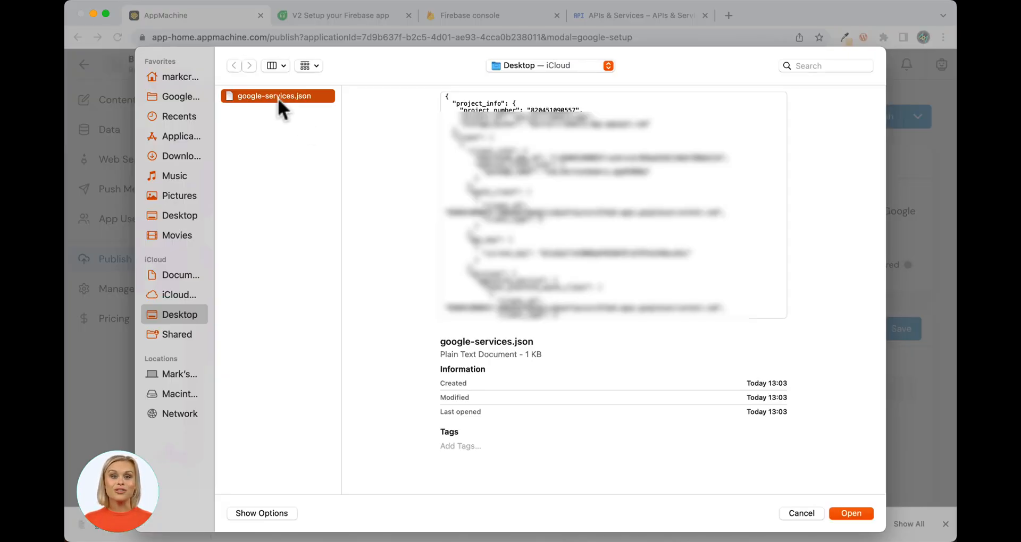
pyautogui.click(851, 513)
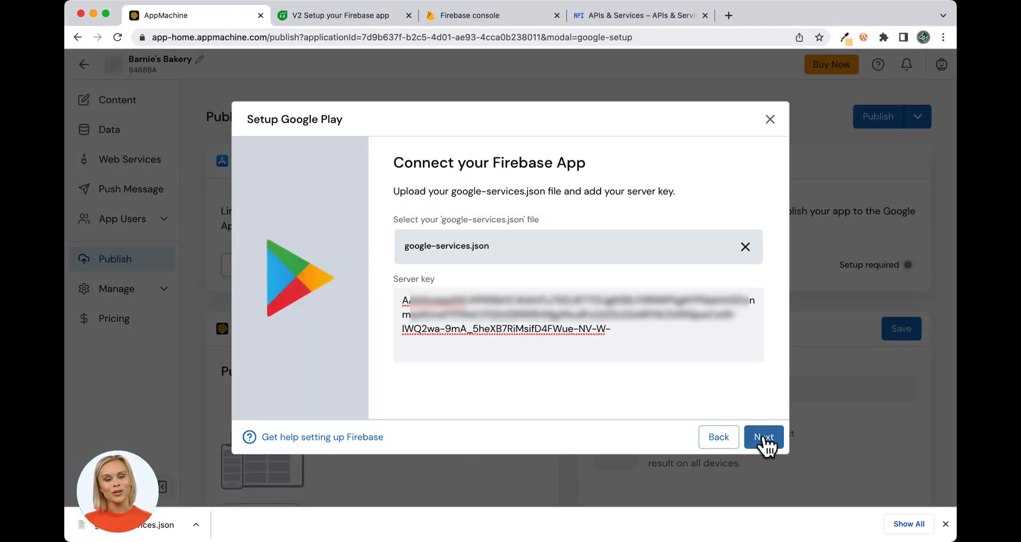
pyautogui.click(763, 437)
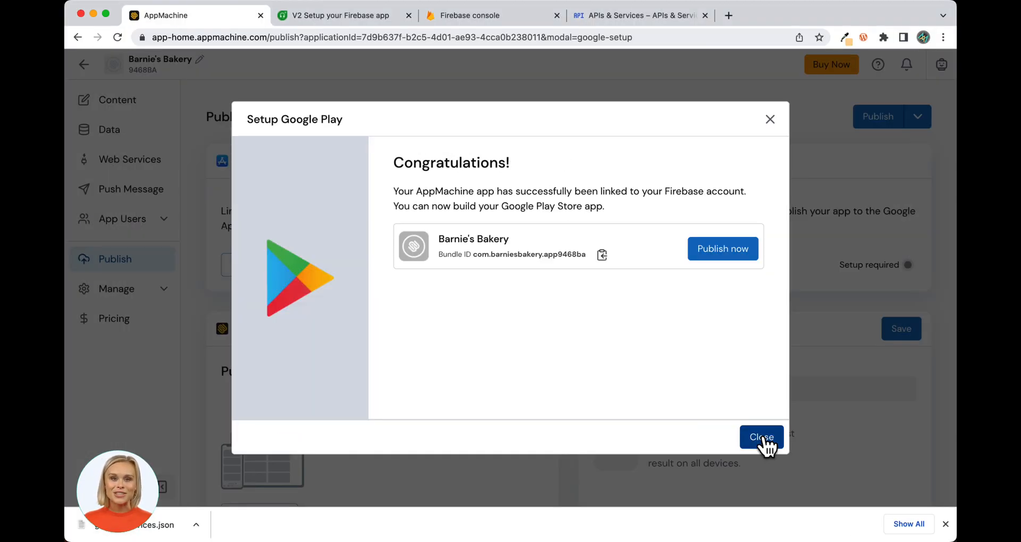
pyautogui.moveTo(417, 55)
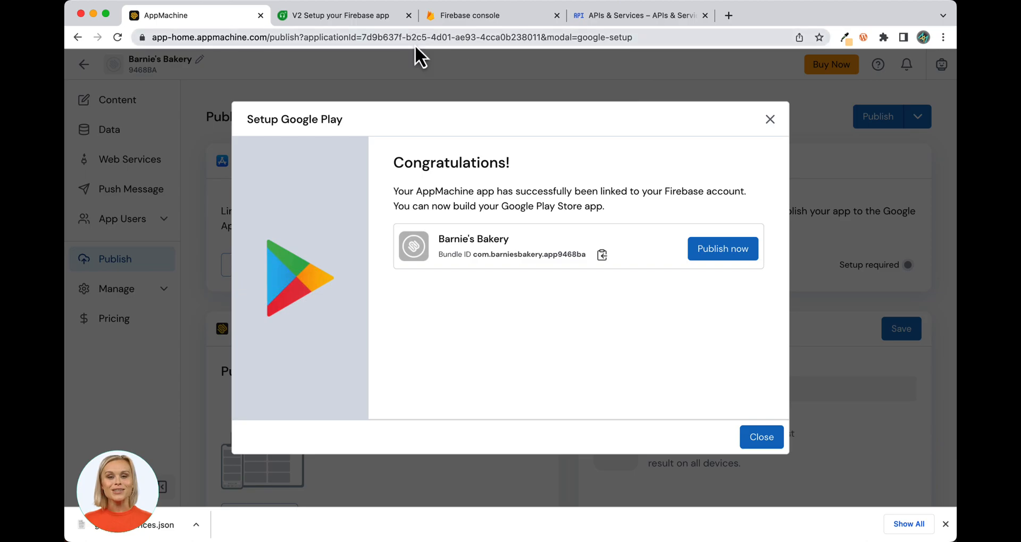